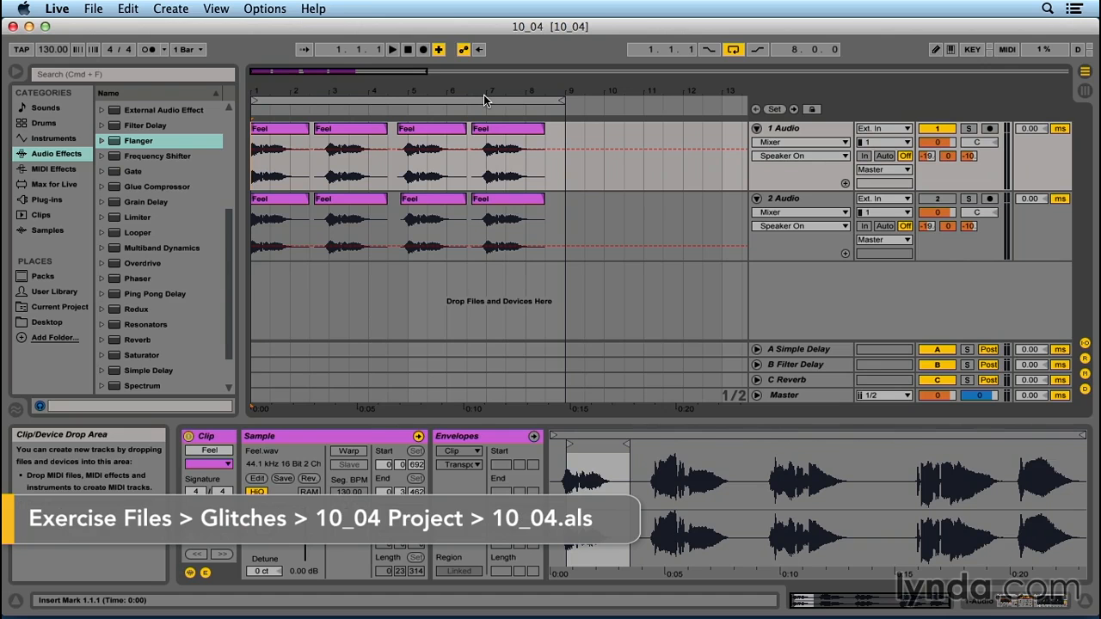
Start and stop playback of the 10_04 arrangement to audition the Feel vocal clips
click(393, 49)
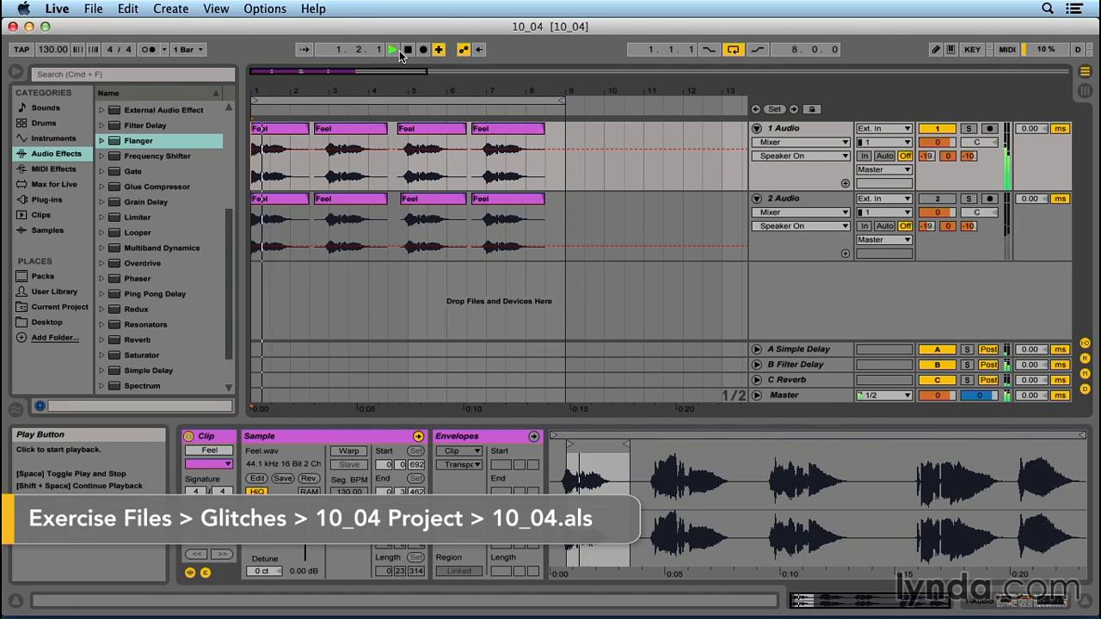
click(392, 49)
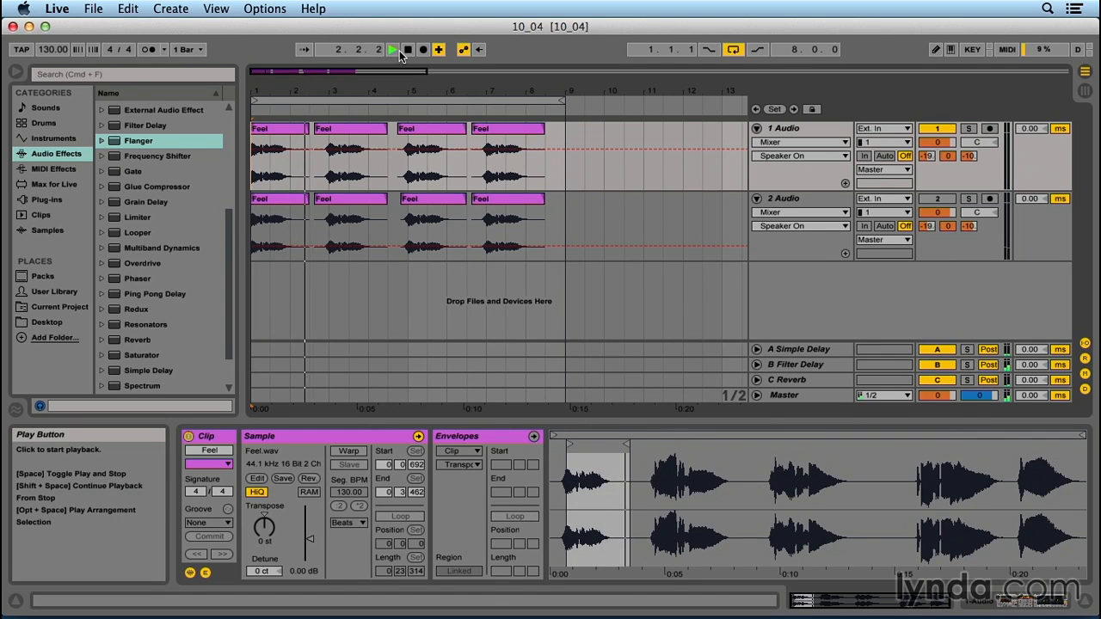
click(392, 49)
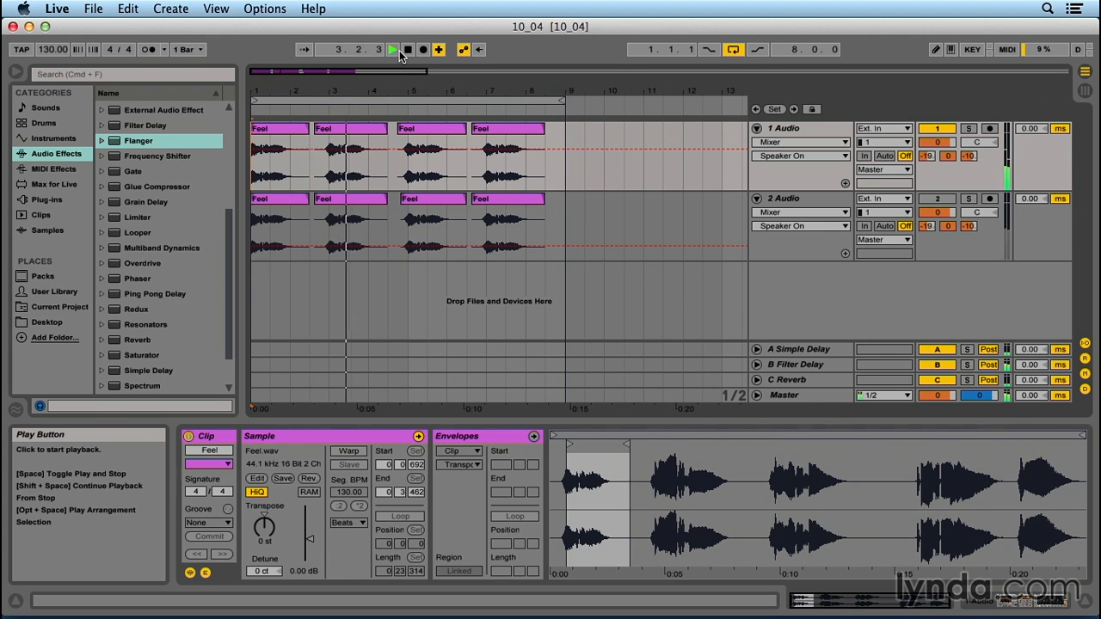
click(392, 49)
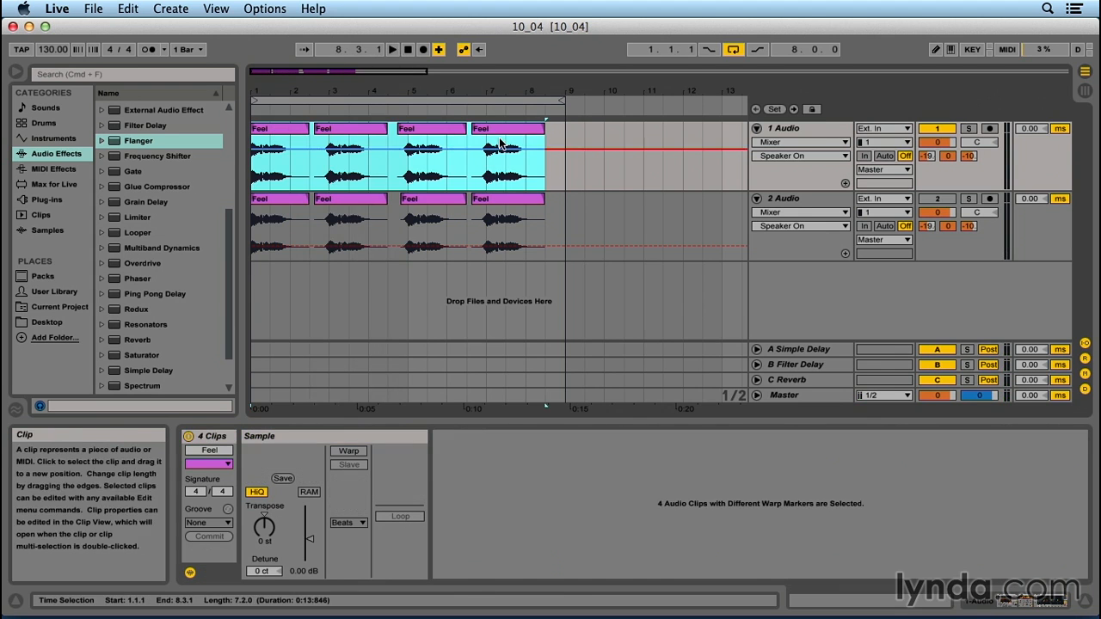
Stop playback and display the track-2 Feel clip's Transposition Modulation envelope
click(348, 451)
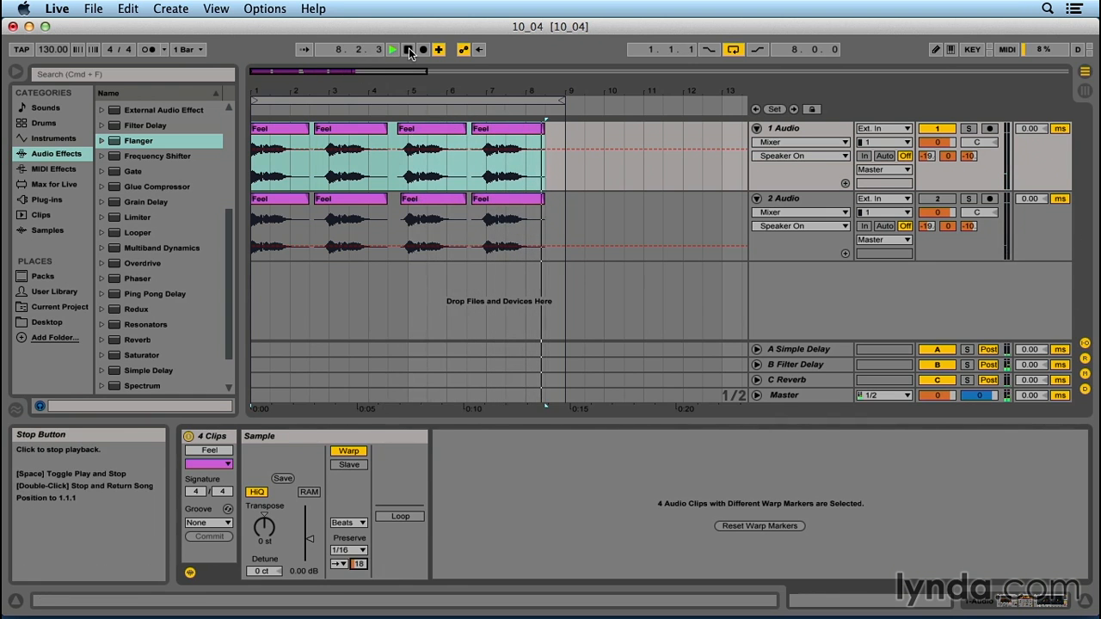
click(392, 49)
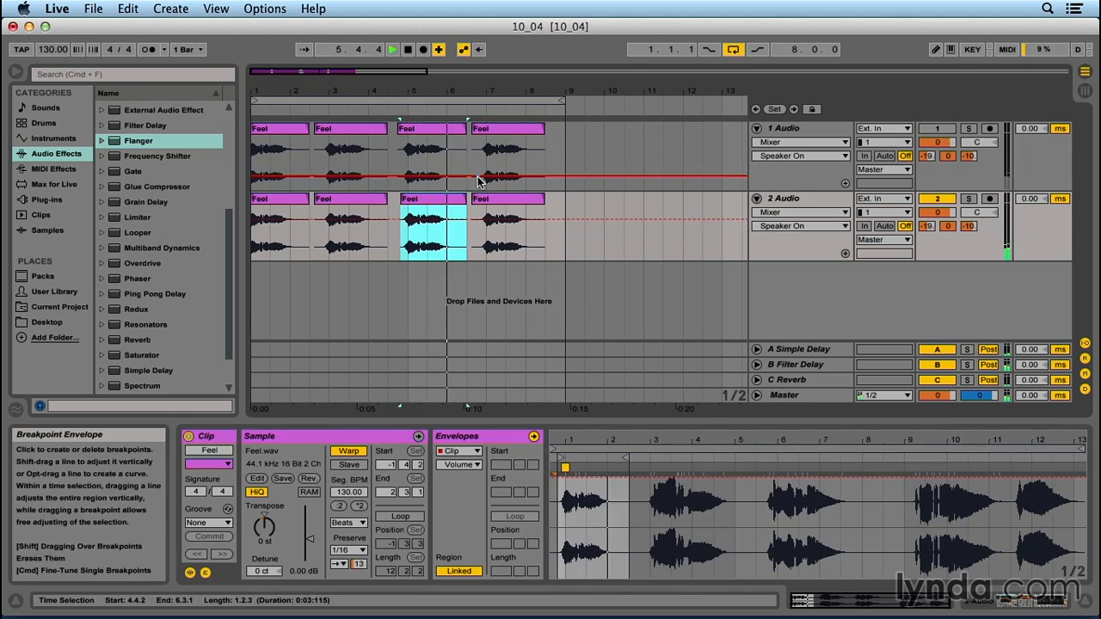
click(460, 464)
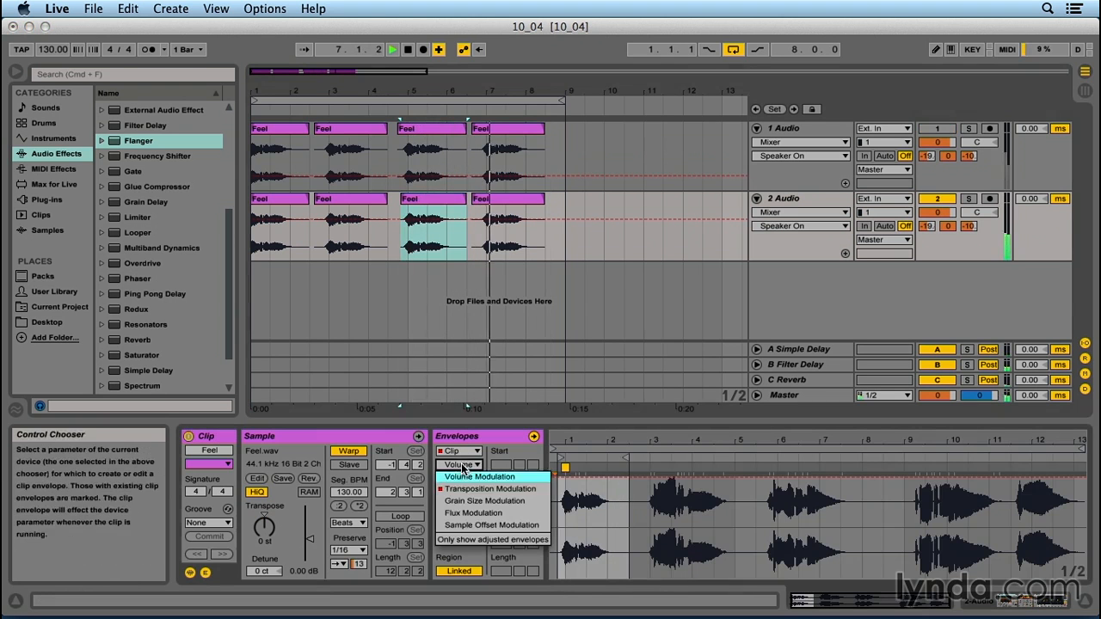
click(491, 488)
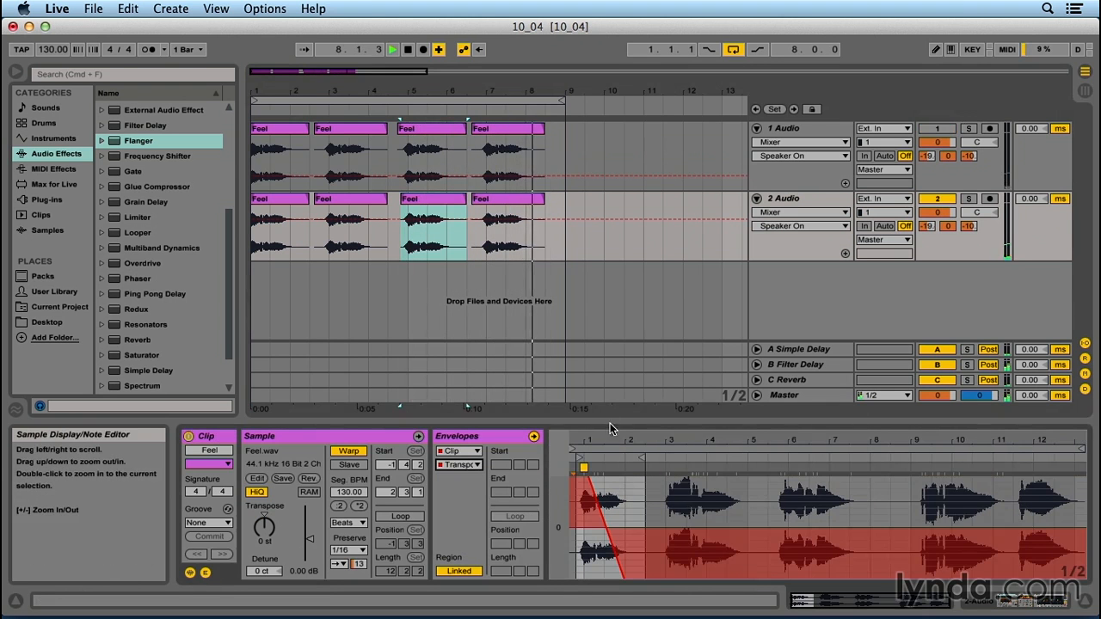